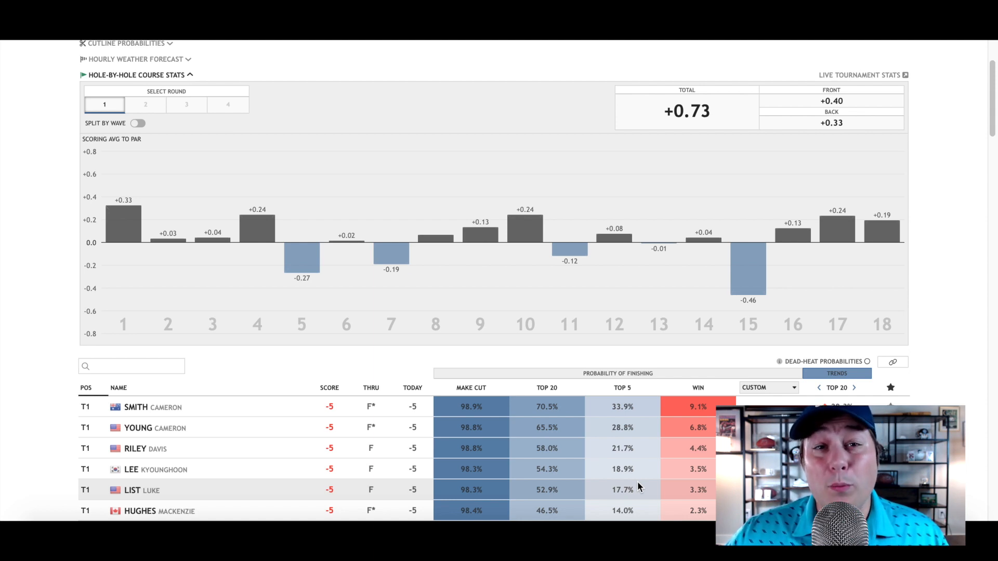
mouse_move(491, 441)
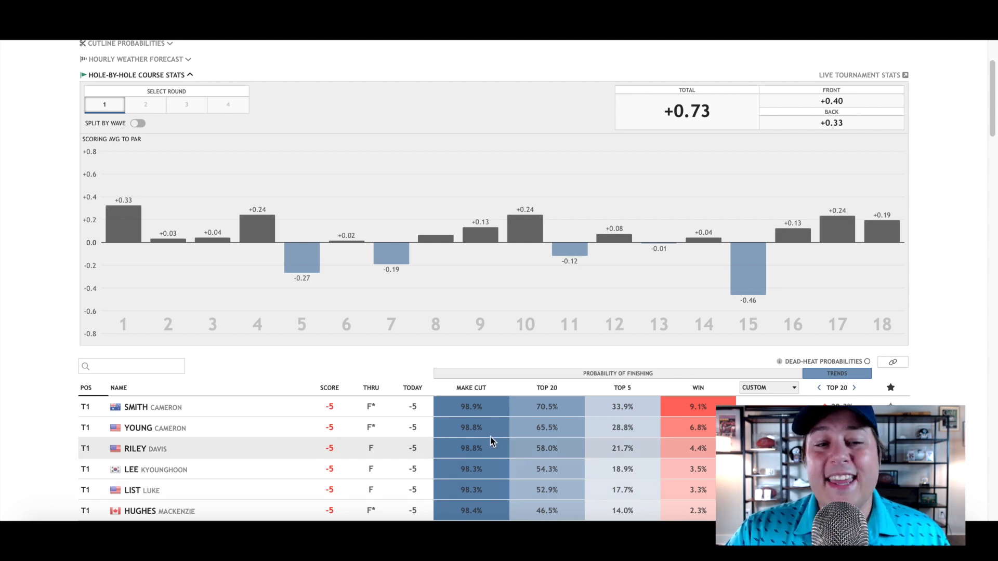
Split the round 1 hole-by-hole scoring chart by wave to compare morning (+0.32) and afternoon (+1.14)
click(139, 123)
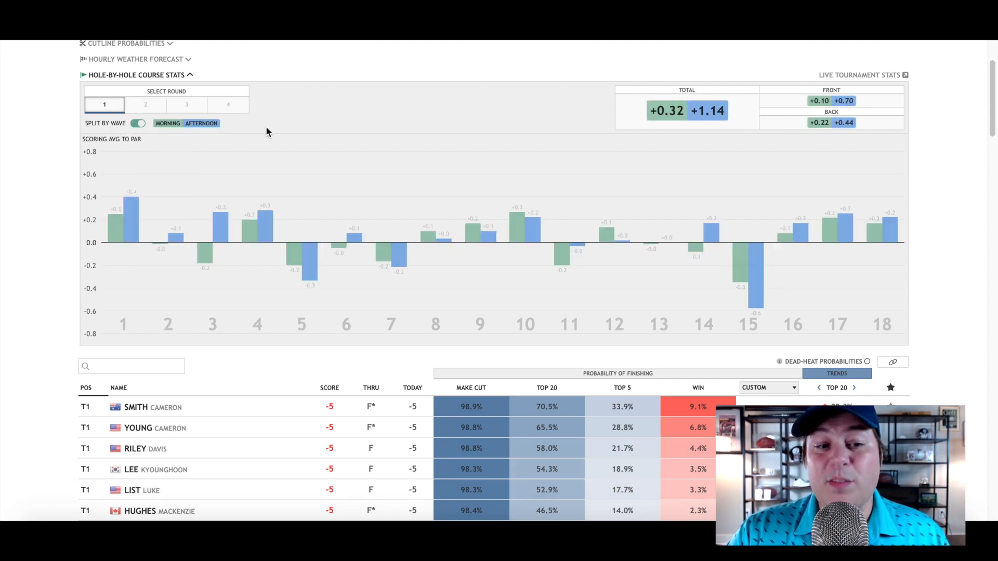
mouse_move(617, 89)
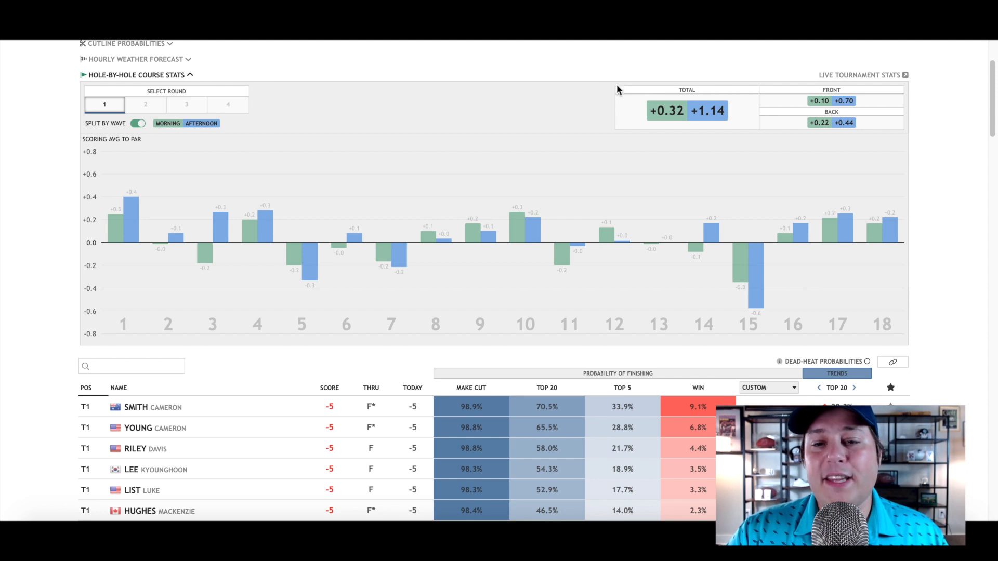
mouse_move(680, 115)
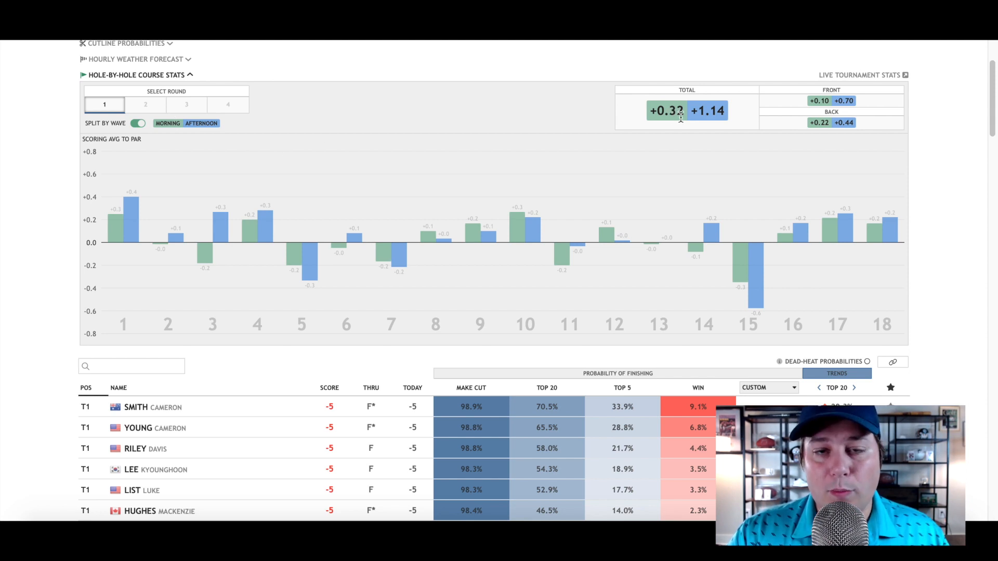
mouse_move(744, 119)
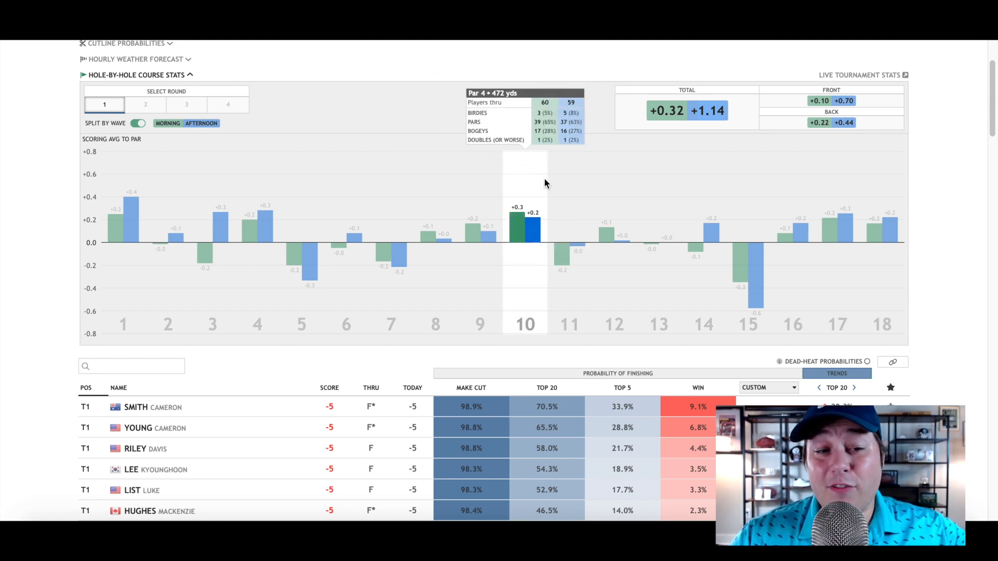
click(138, 123)
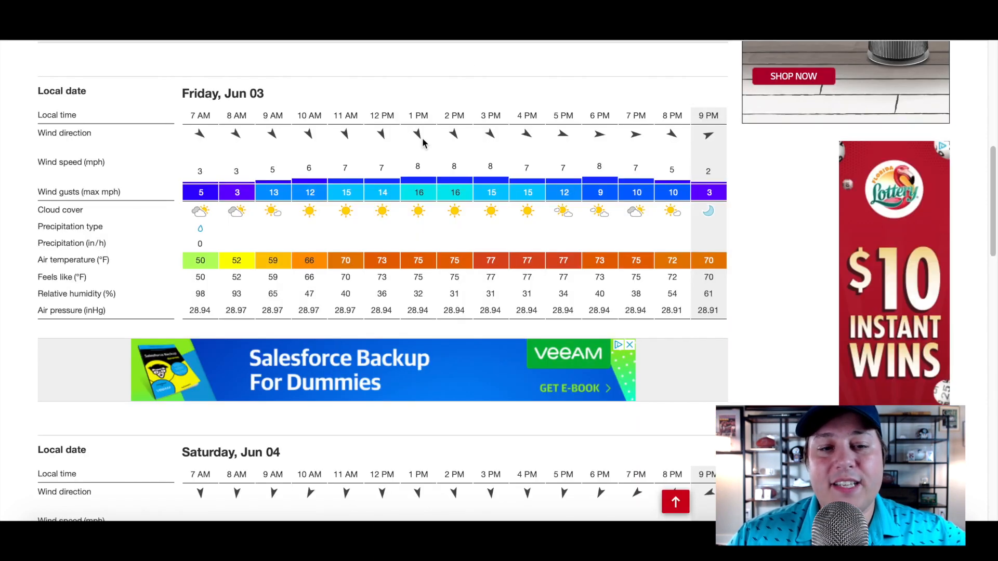
mouse_move(418, 133)
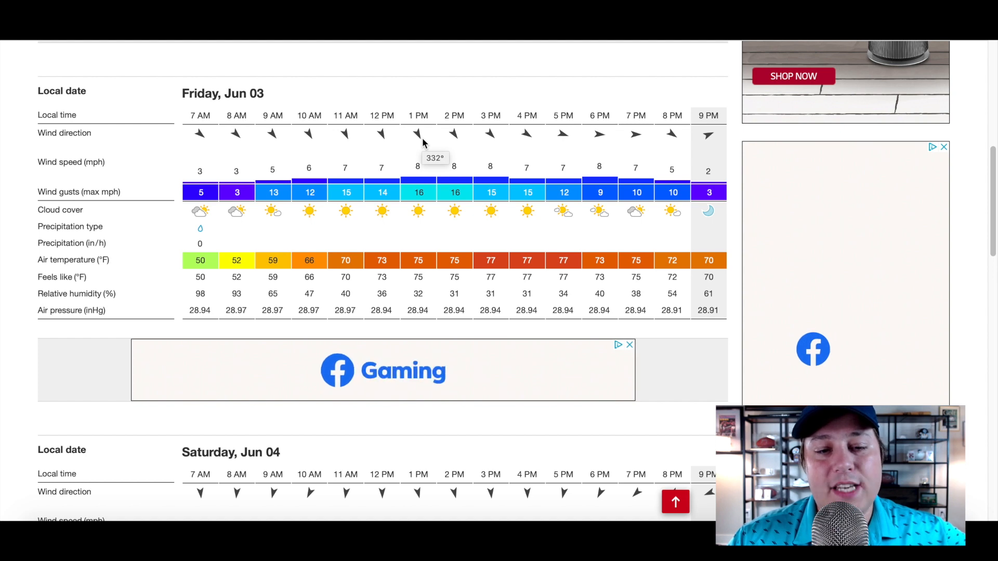
scroll(down, 3)
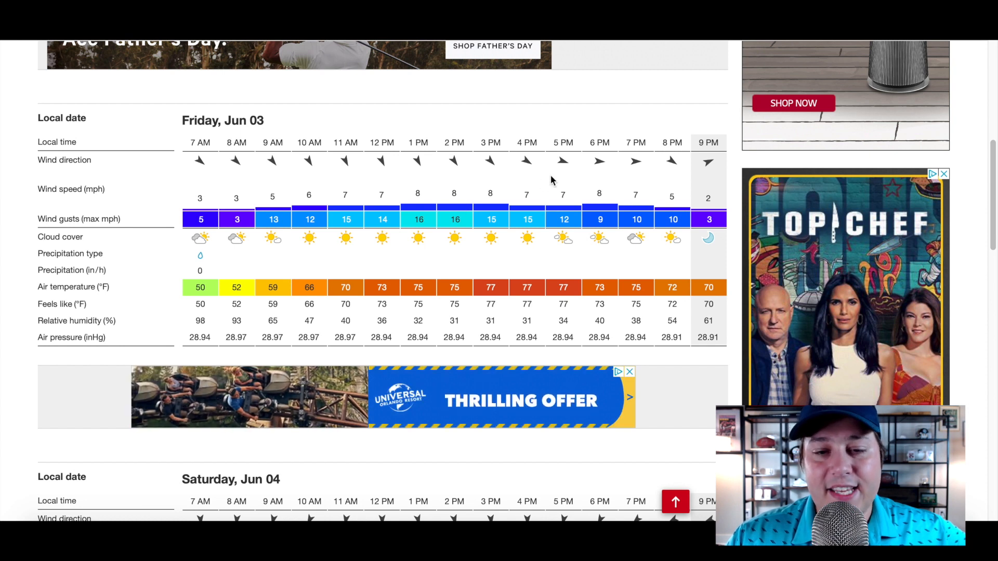
scroll(up, 3)
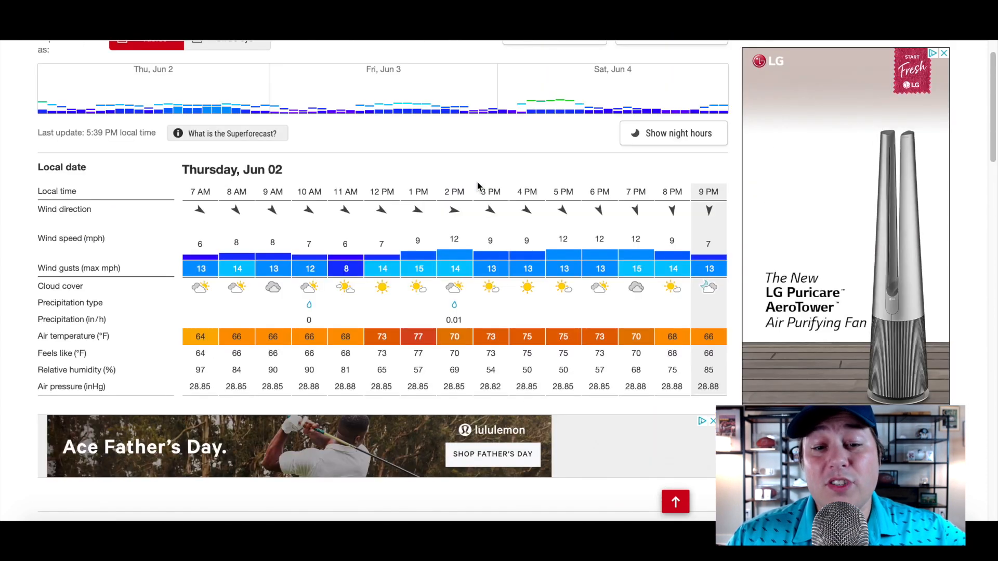
scroll(down, 3)
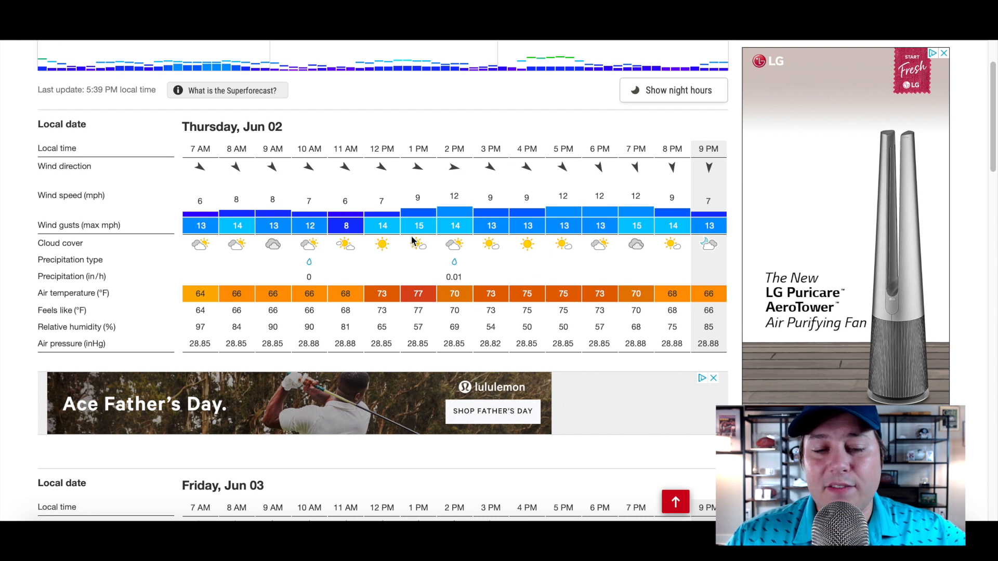
mouse_move(383, 197)
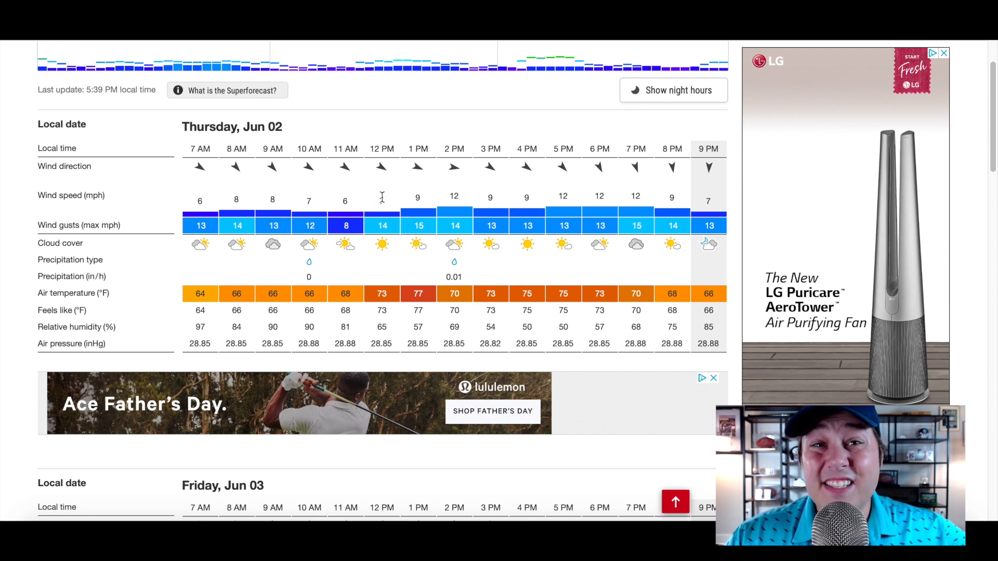
scroll(down, 3)
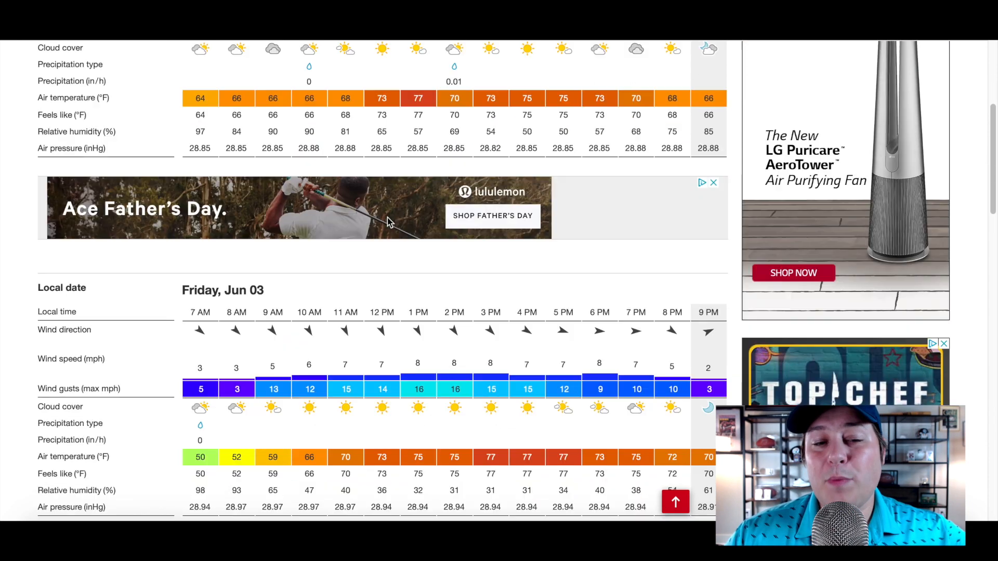
scroll(down, 3)
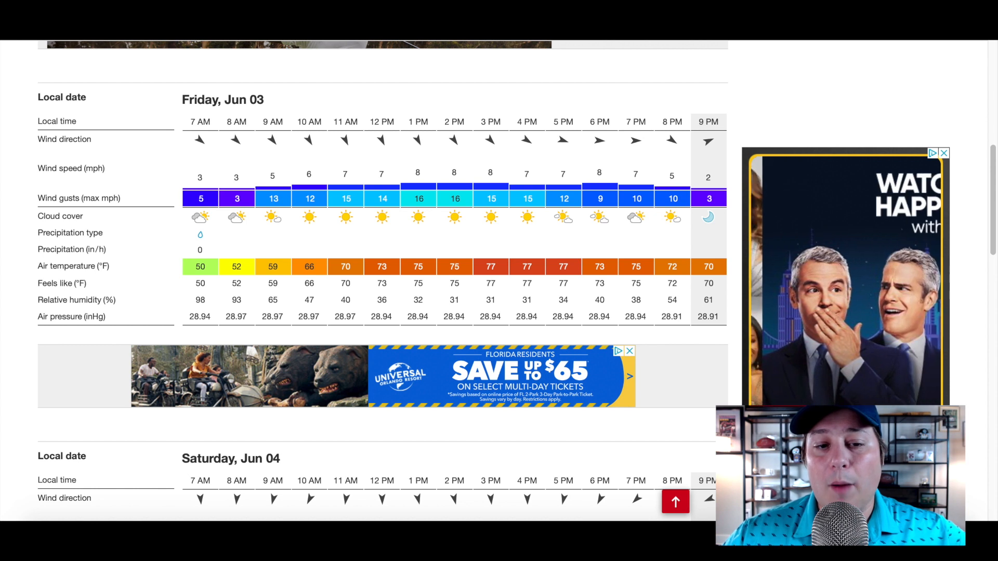
scroll(up, 3)
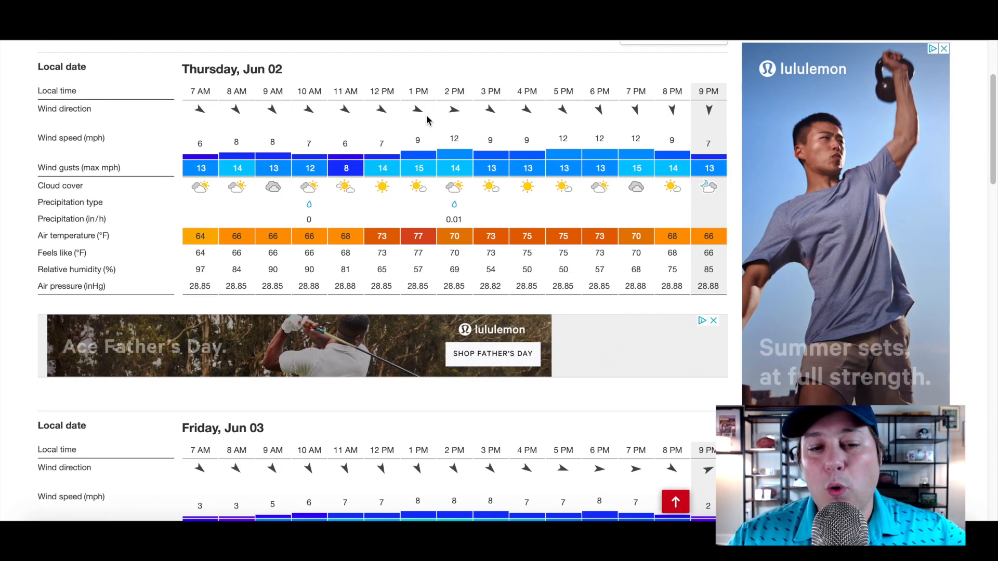
mouse_move(440, 182)
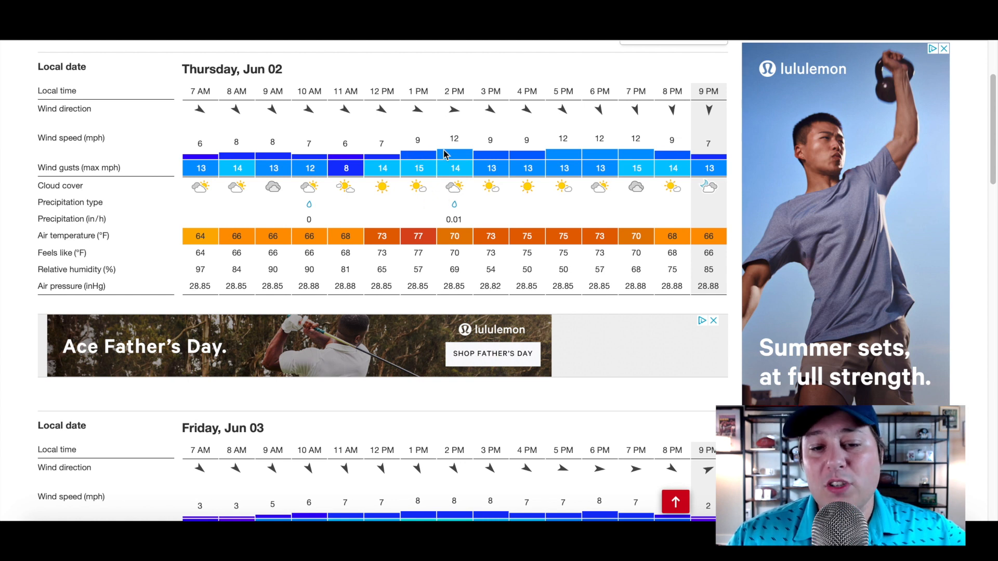
mouse_move(455, 140)
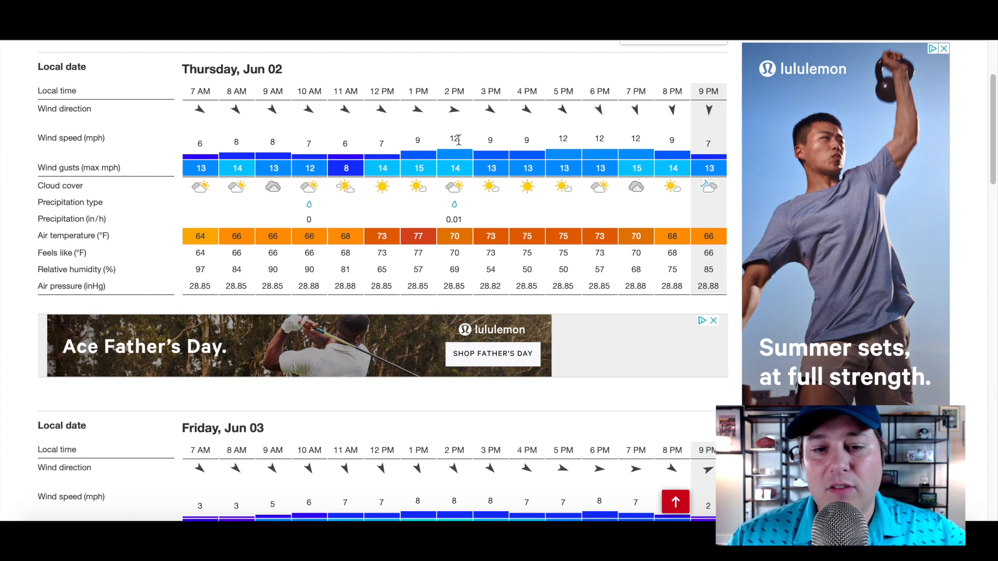
scroll(down, 3)
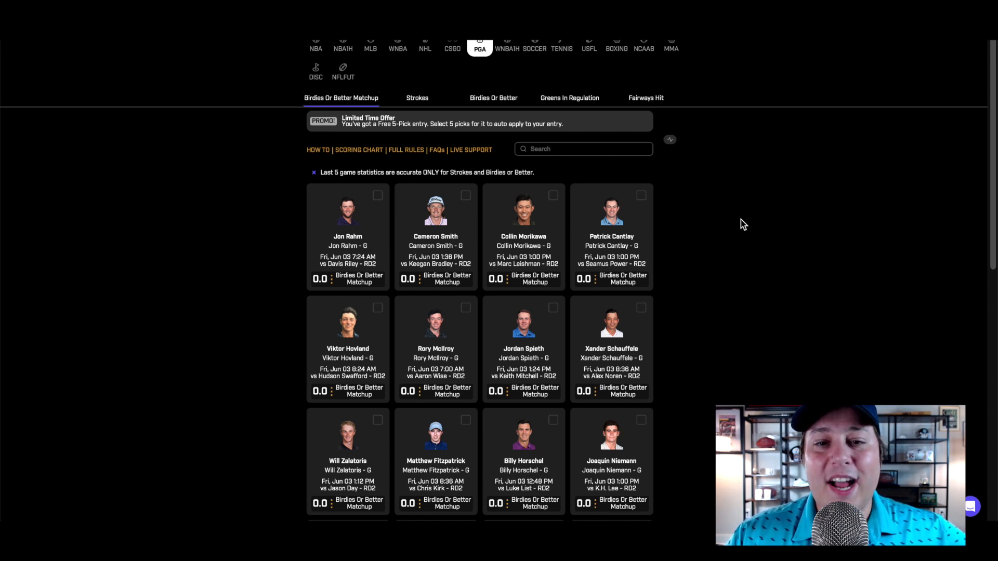
mouse_move(726, 219)
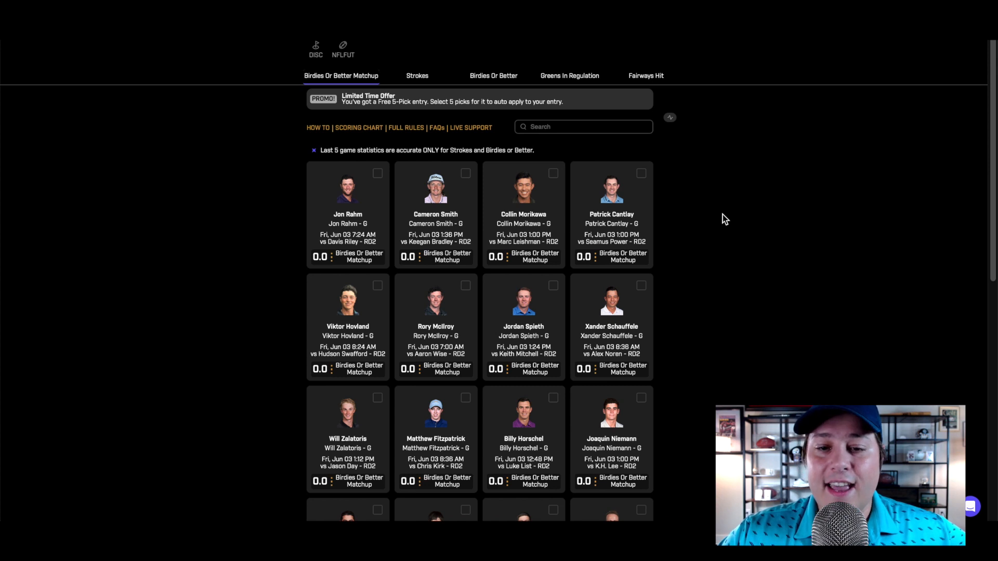
Scroll the Birdies Or Better board to reveal the Ancer, Im, DeChambeau and Lowry matchups
scroll(down, 3)
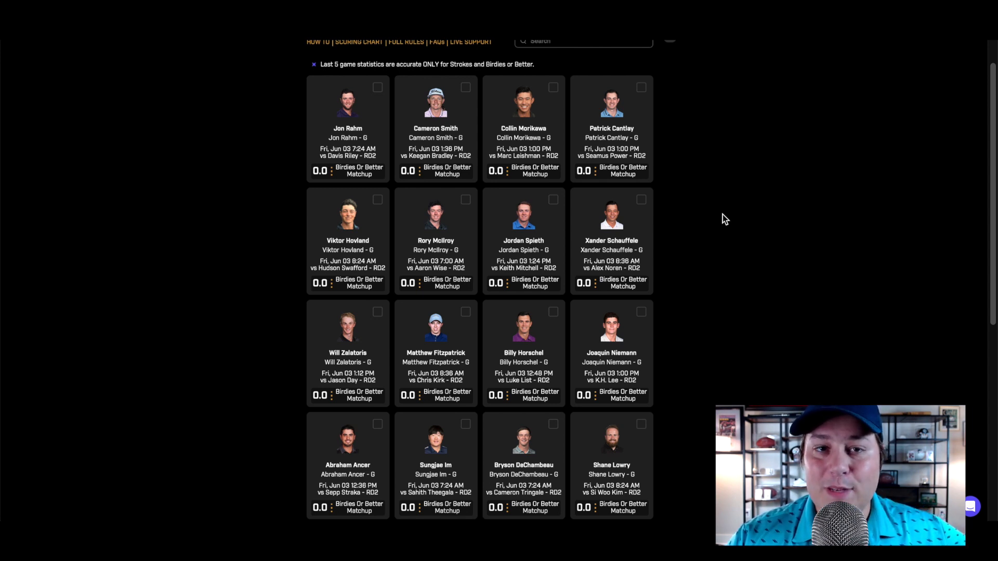
mouse_move(374, 171)
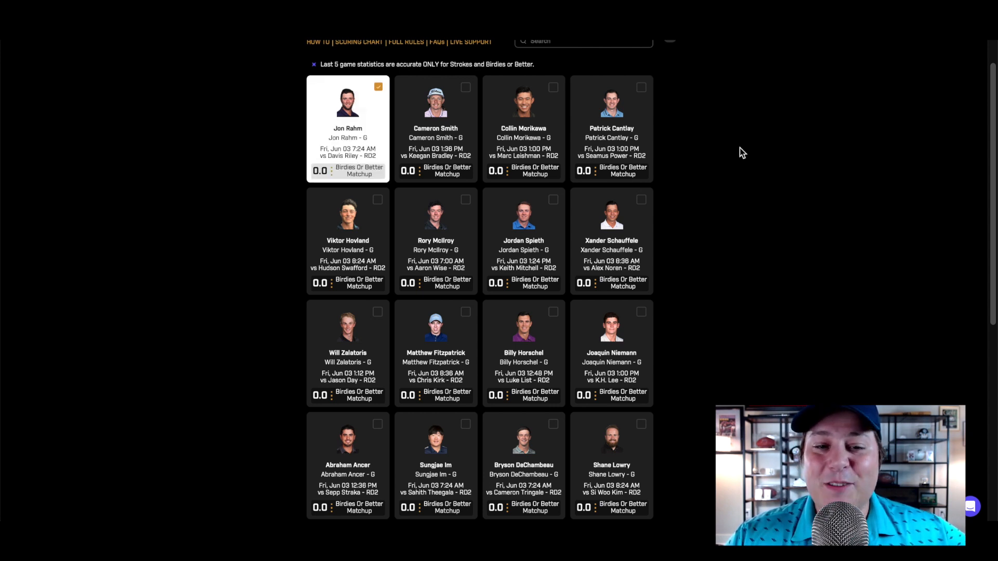
scroll(up, 3)
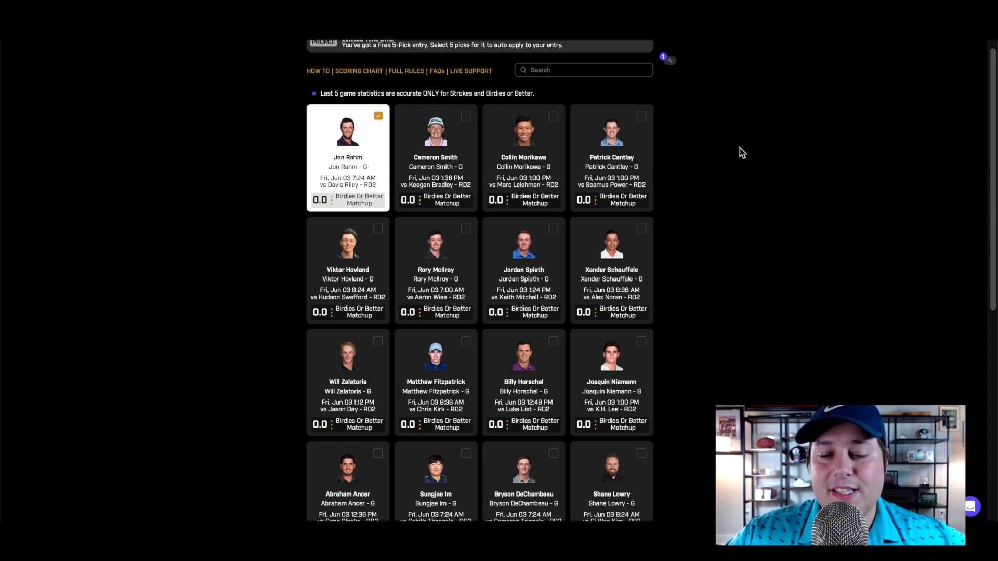
mouse_move(552, 151)
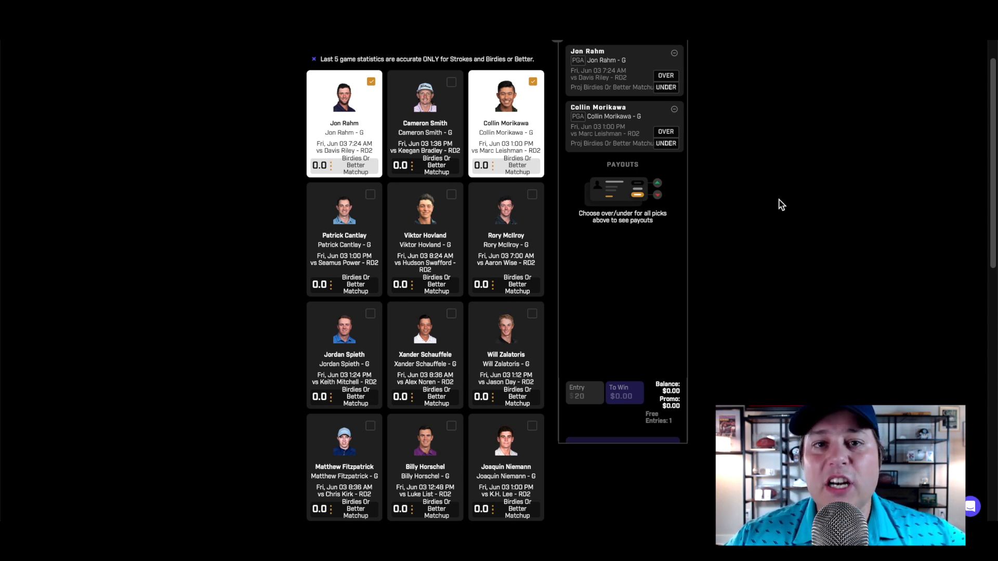
mouse_move(651, 66)
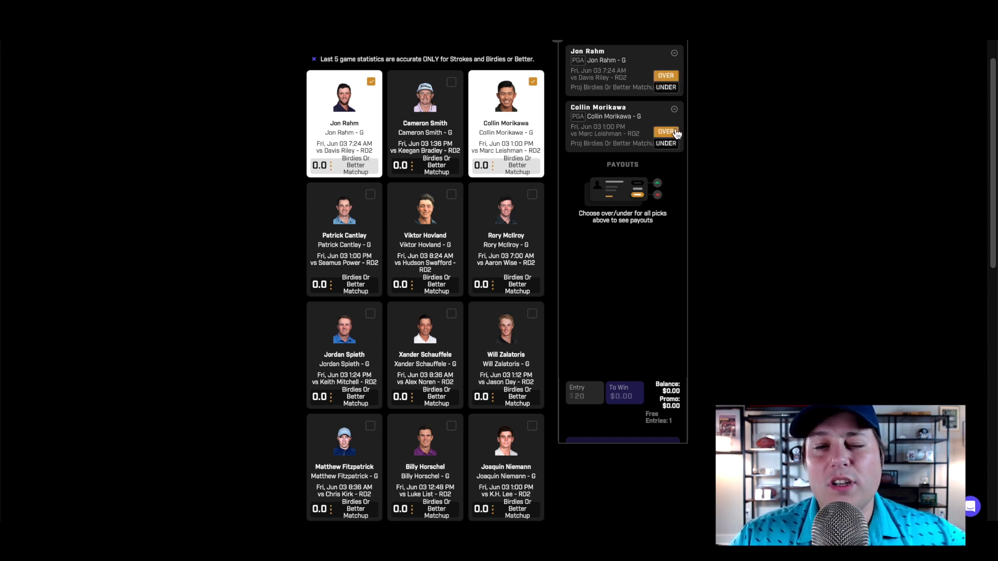
Set Collin Morikawa to Over and add Rory McIlroy as the third pick
click(666, 132)
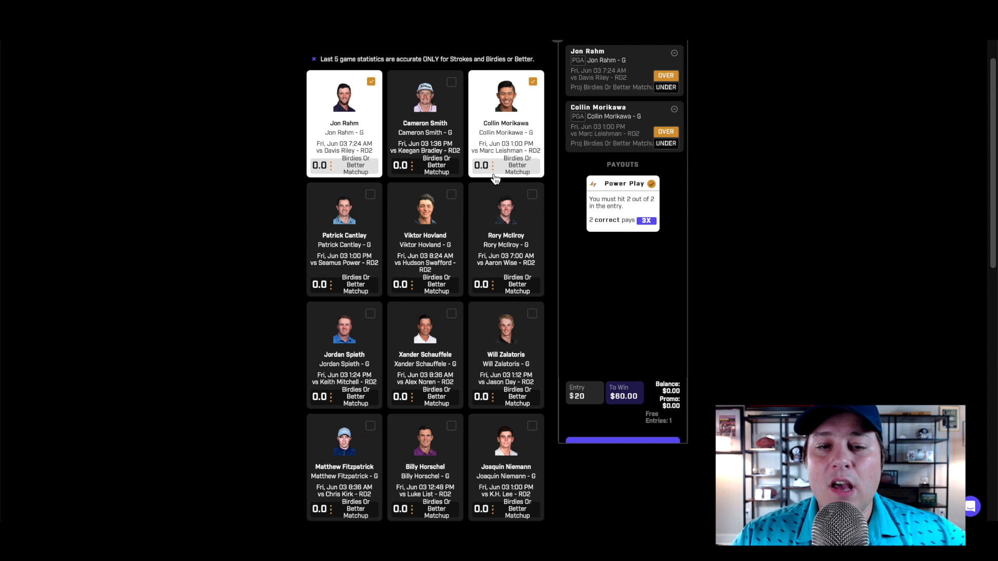
mouse_move(514, 131)
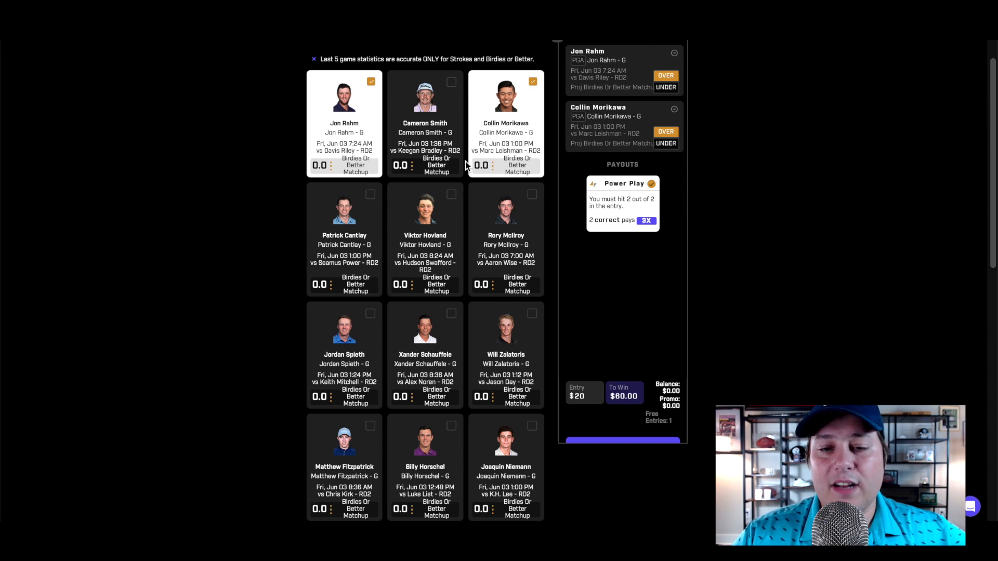
click(533, 193)
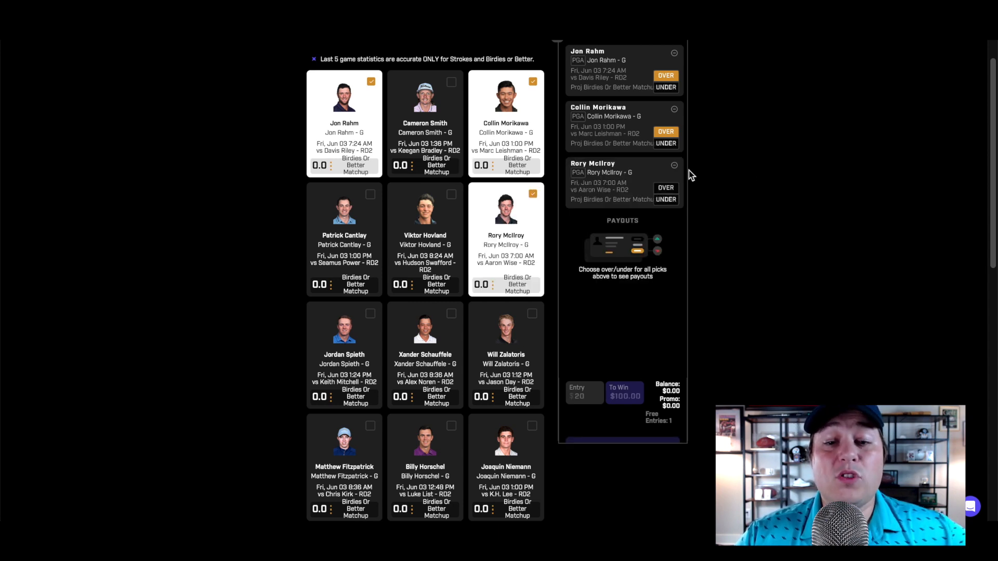
Set Rory McIlroy to Over, making a three-pick Power Play paying $100 on $20
click(666, 188)
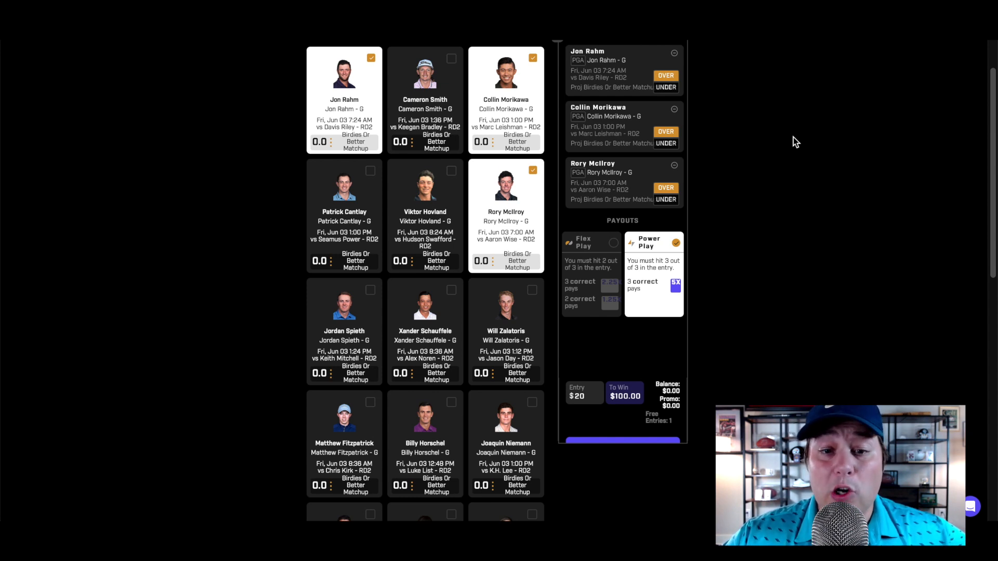
mouse_move(358, 330)
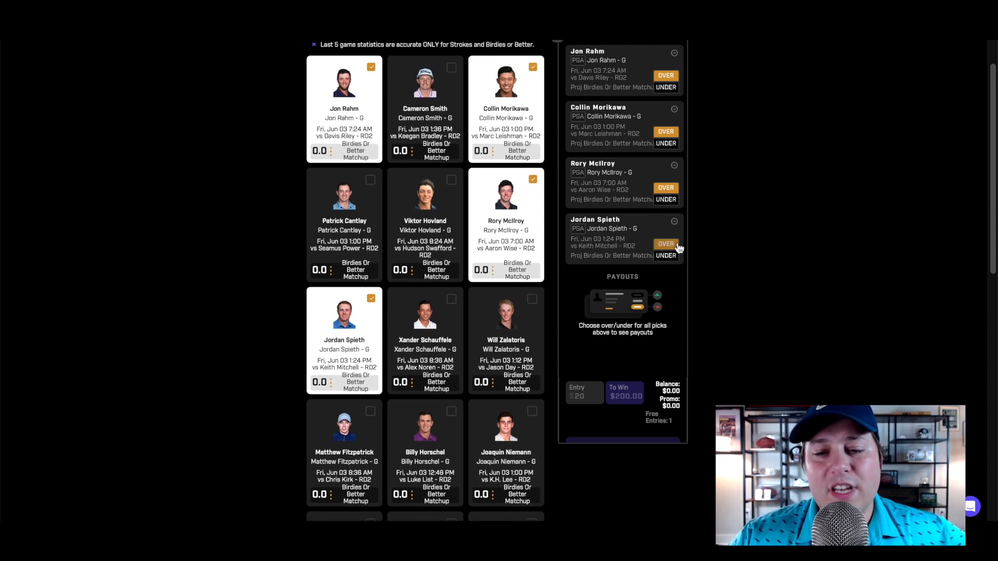
Set Jordan Spieth to Over, making a four-pick Power Play paying $200 on $20
click(666, 244)
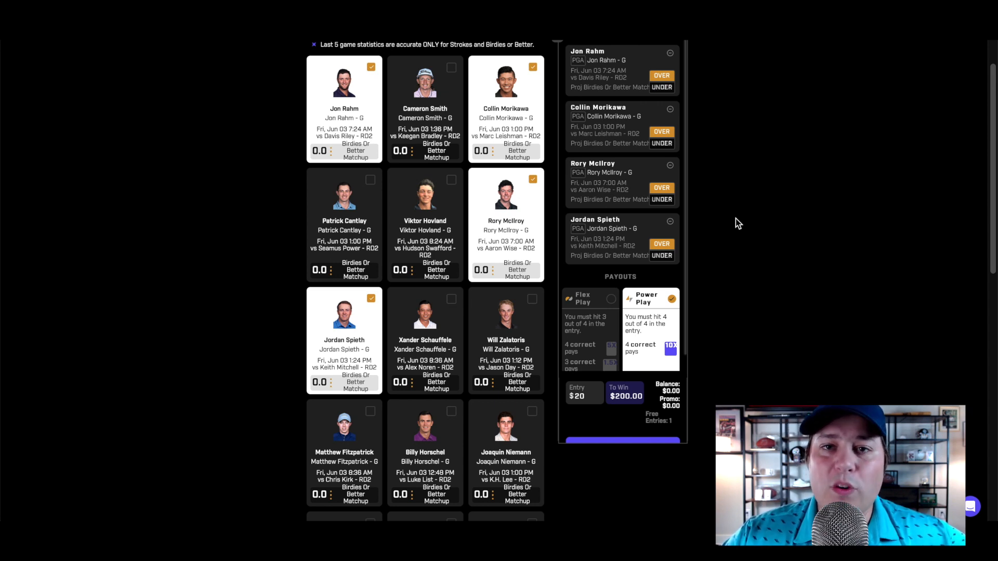
mouse_move(433, 226)
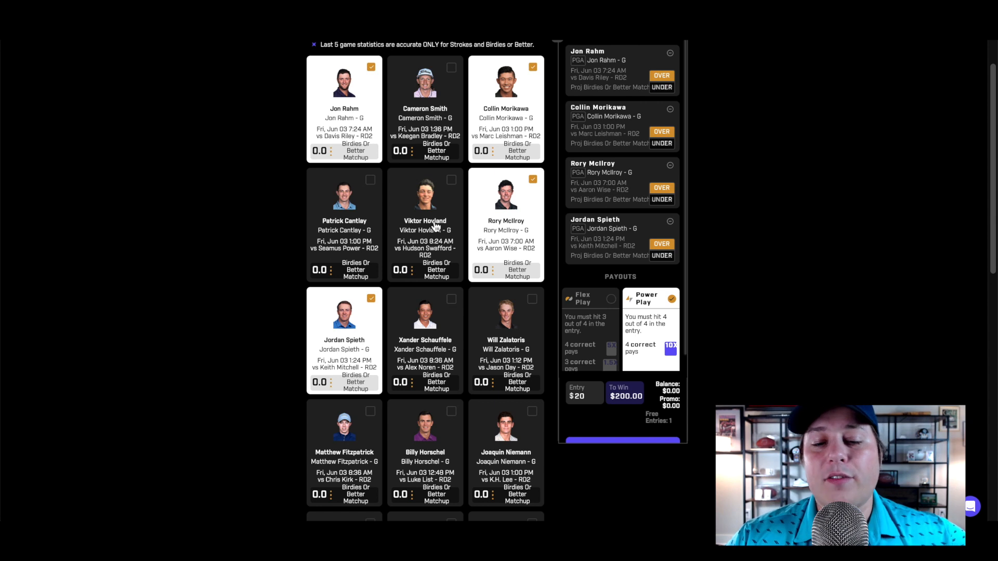
Scroll down the player list toward Shane Lowry's card
scroll(down, 3)
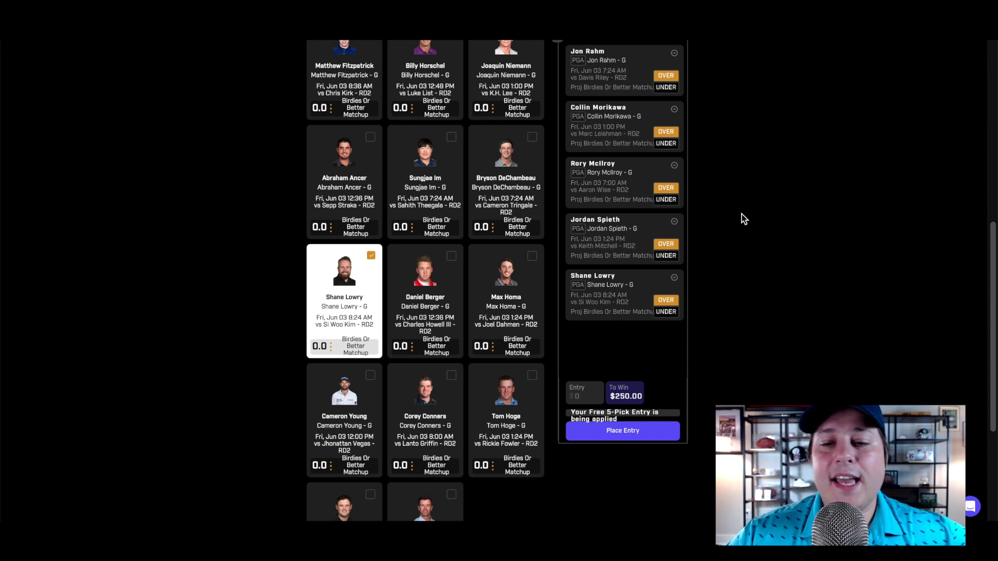
mouse_move(633, 345)
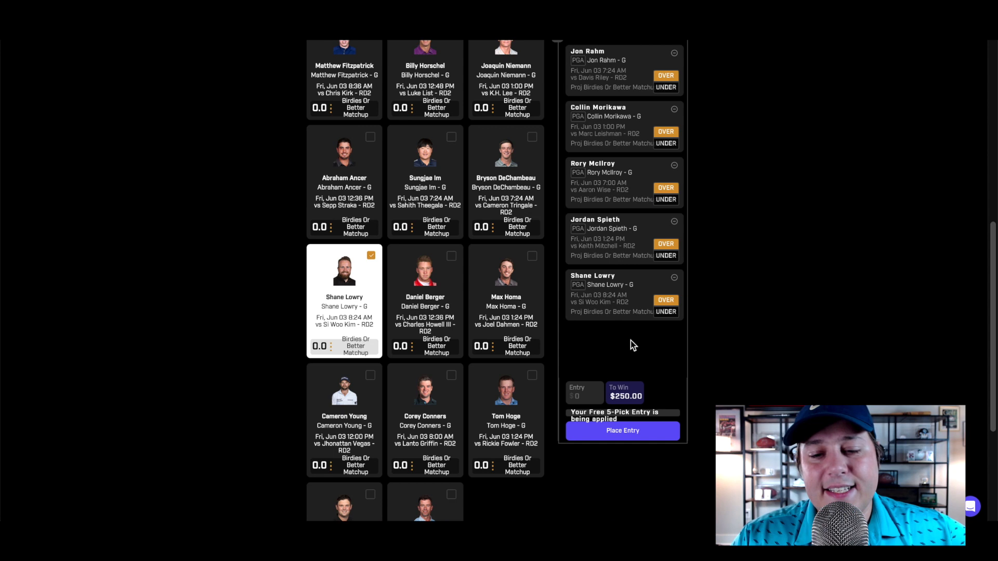
mouse_move(621, 364)
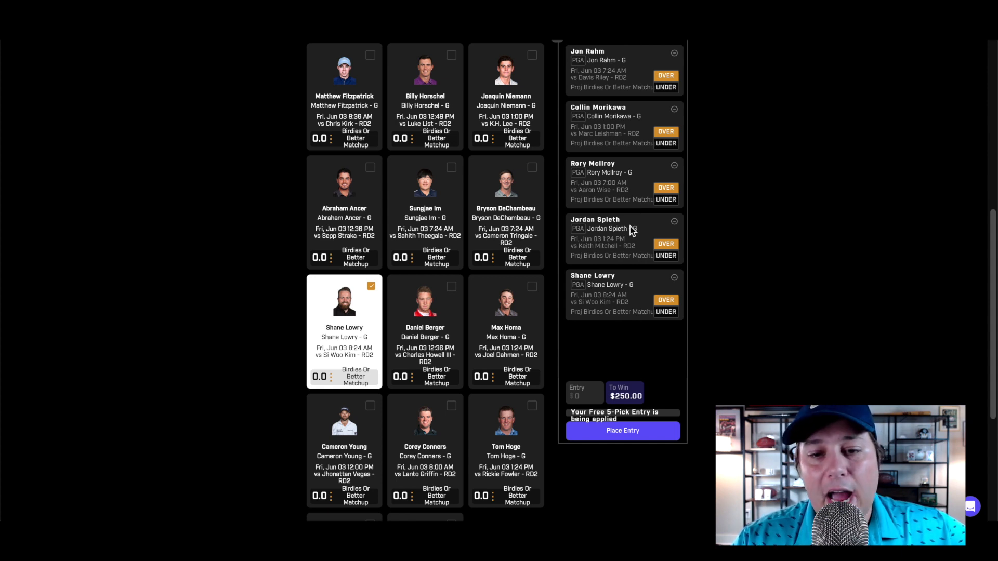
mouse_move(561, 200)
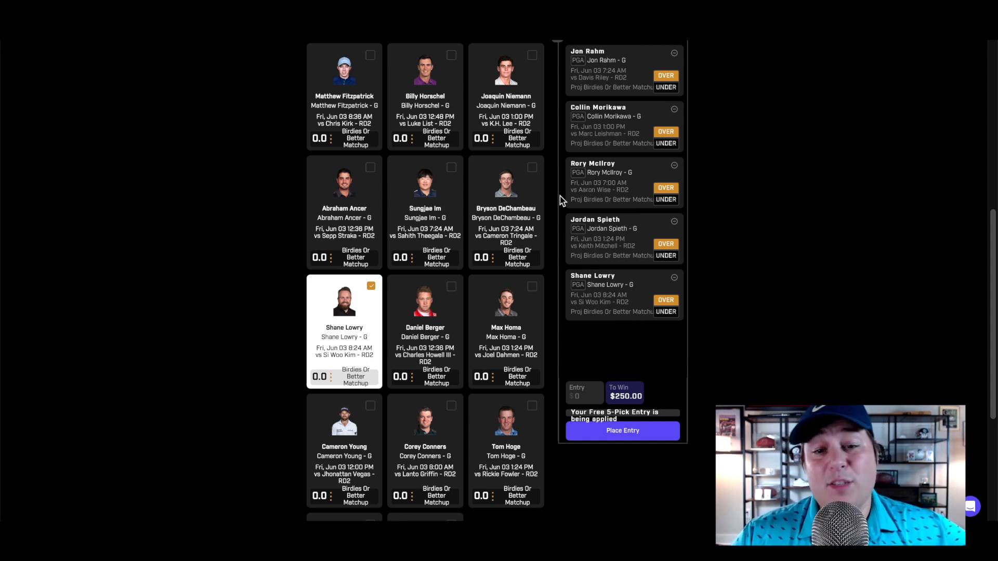
mouse_move(630, 125)
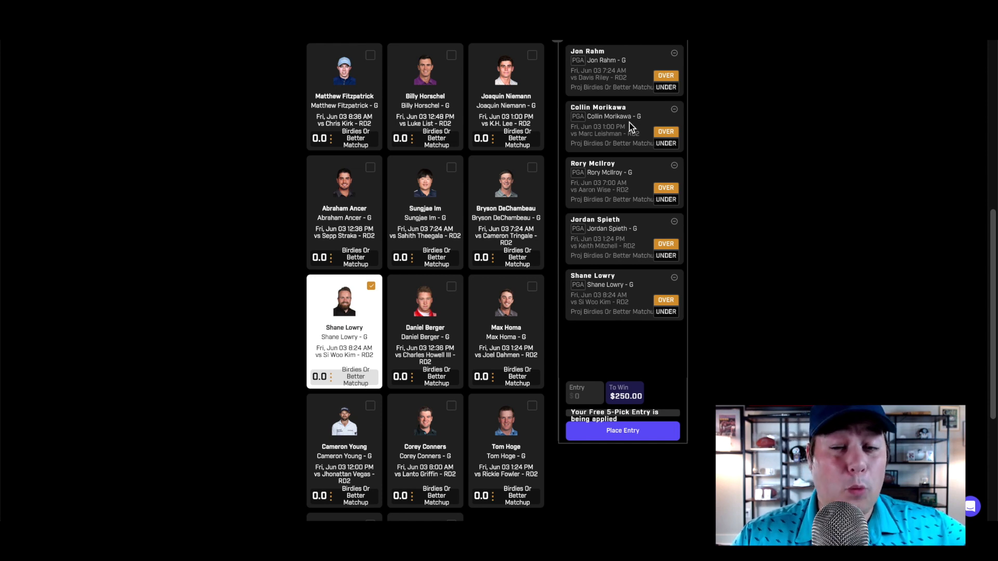
mouse_move(624, 154)
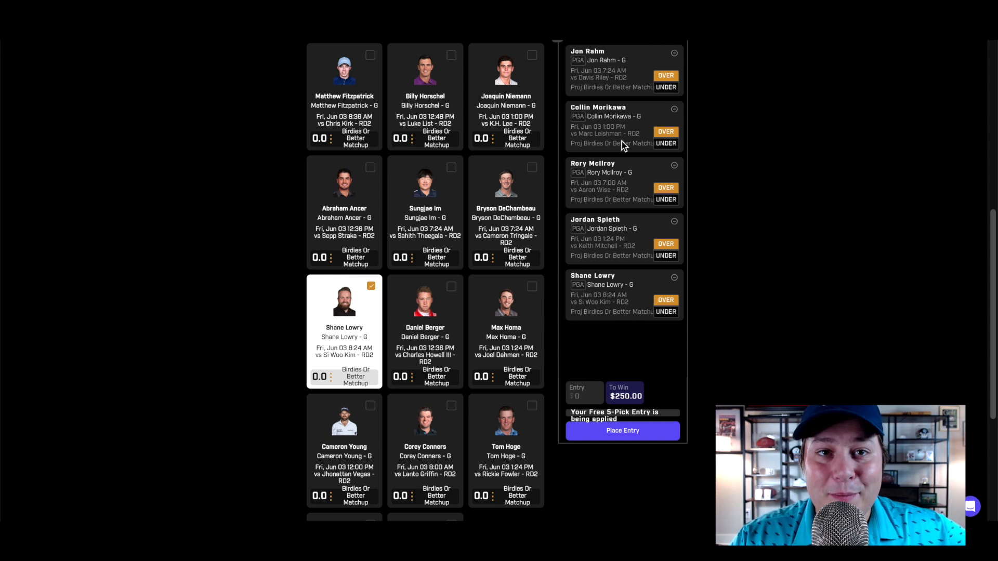
mouse_move(623, 145)
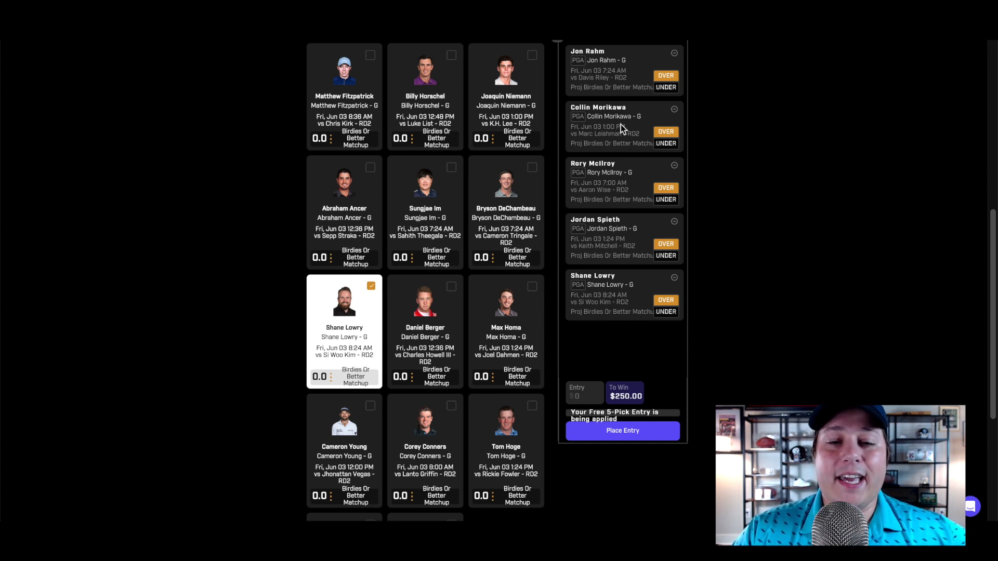
mouse_move(618, 131)
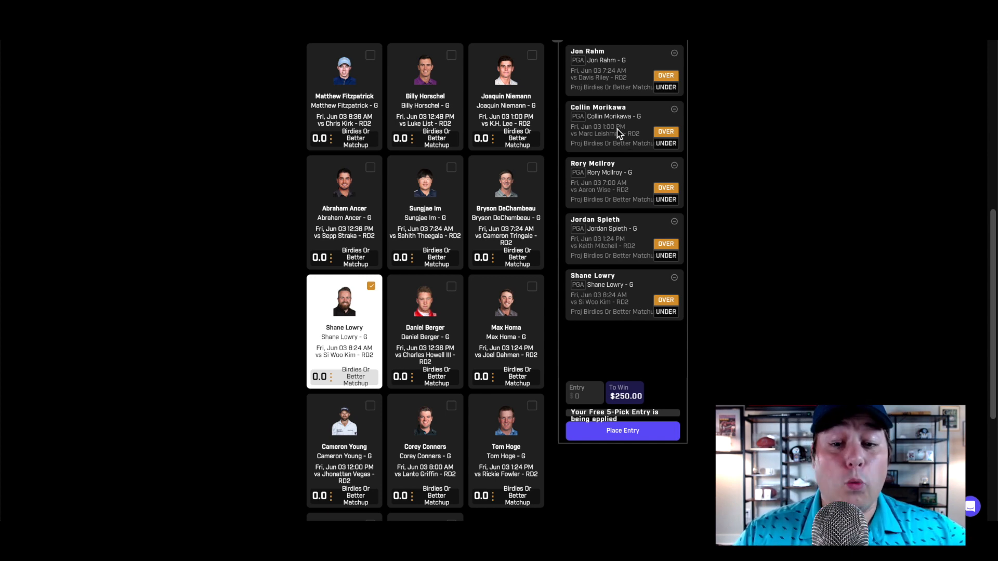
mouse_move(615, 82)
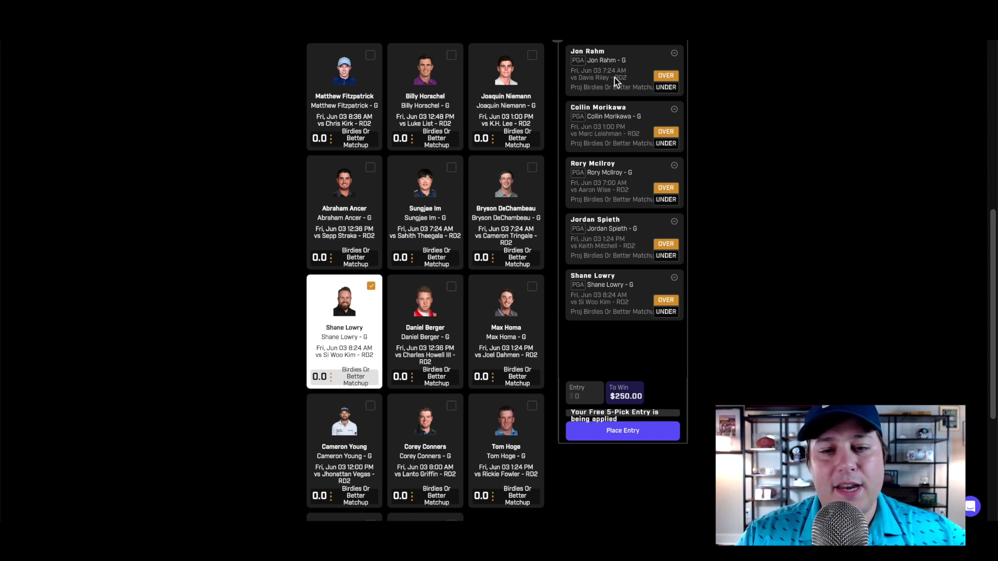
mouse_move(608, 178)
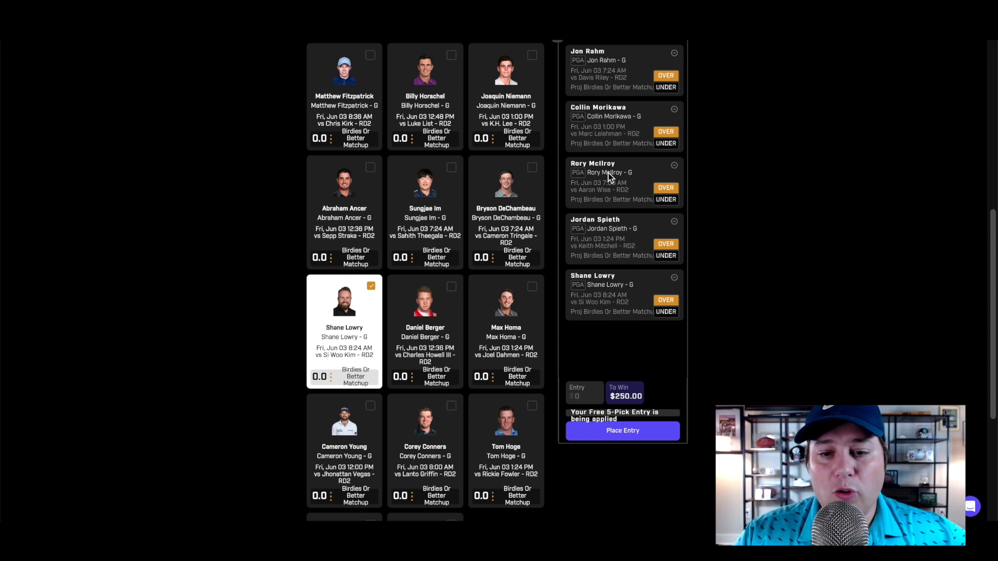
mouse_move(623, 239)
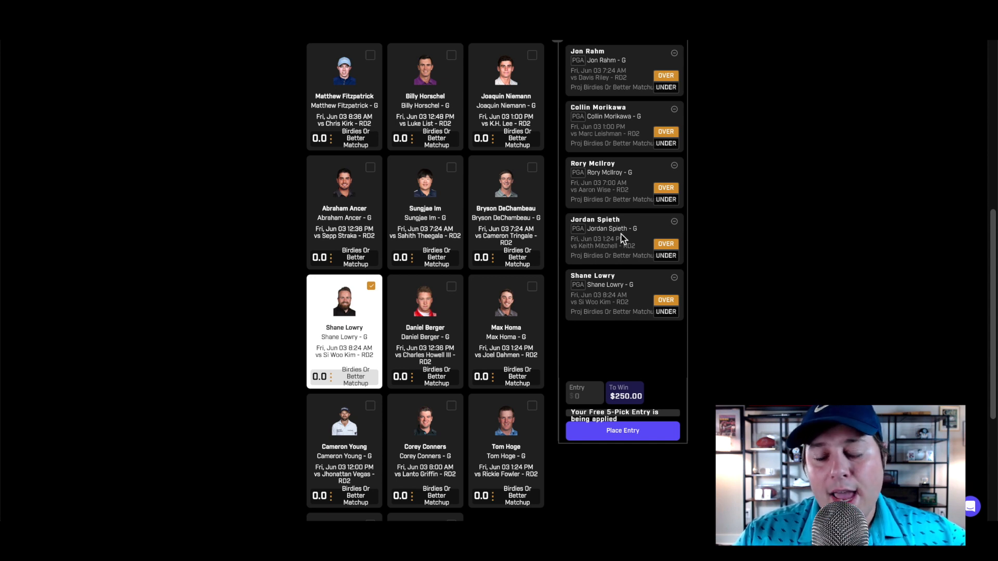
mouse_move(623, 301)
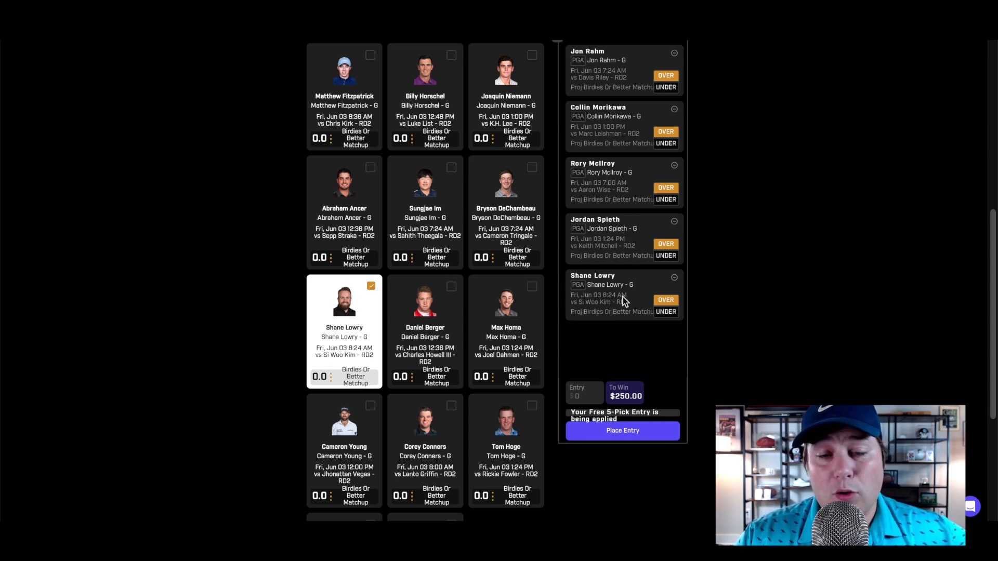
mouse_move(607, 134)
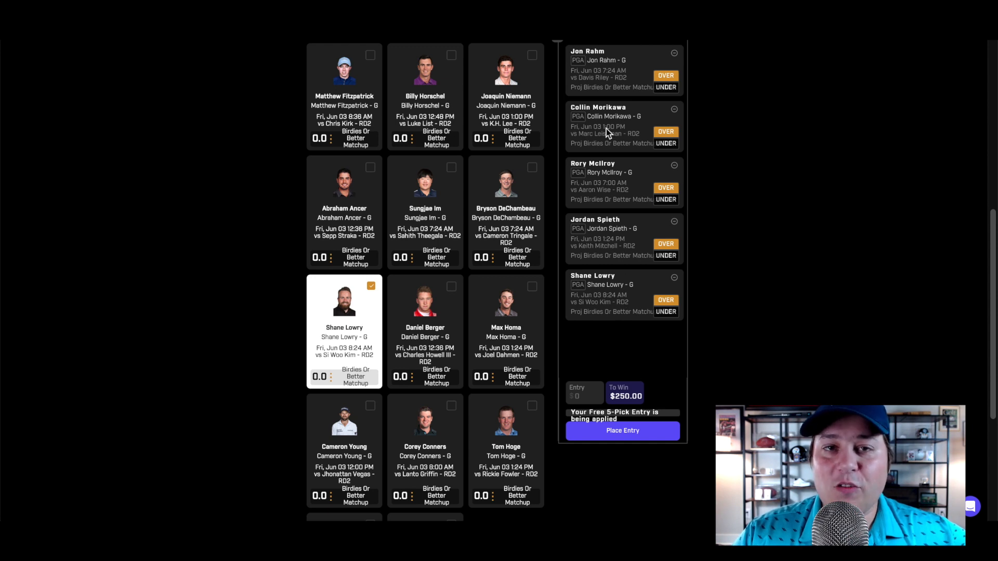
mouse_move(607, 137)
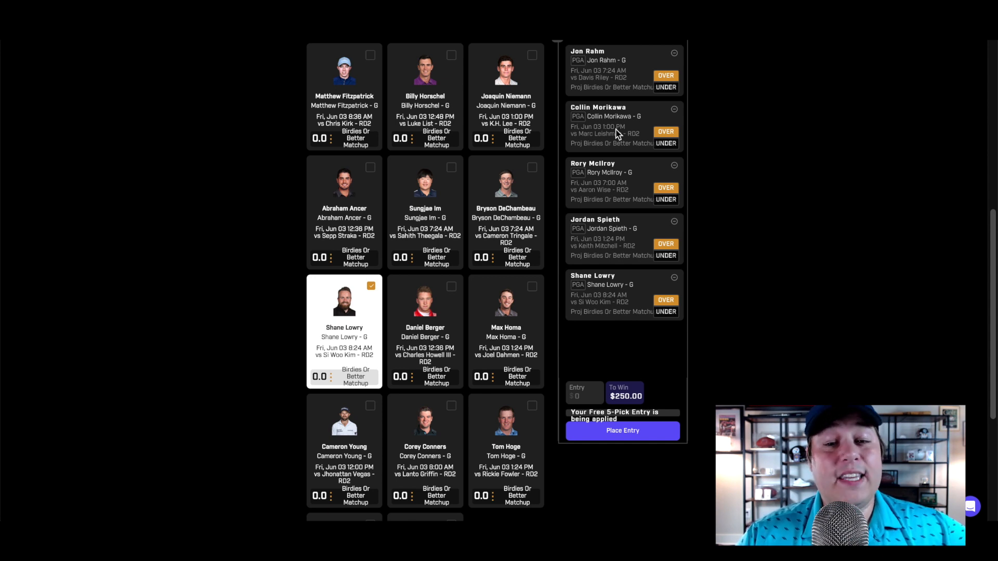
mouse_move(621, 58)
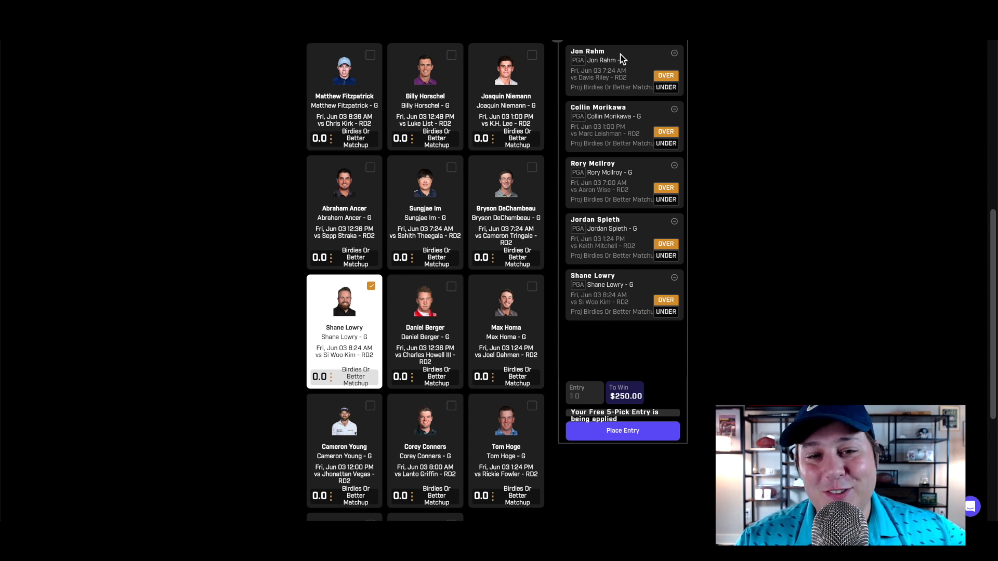
mouse_move(543, 112)
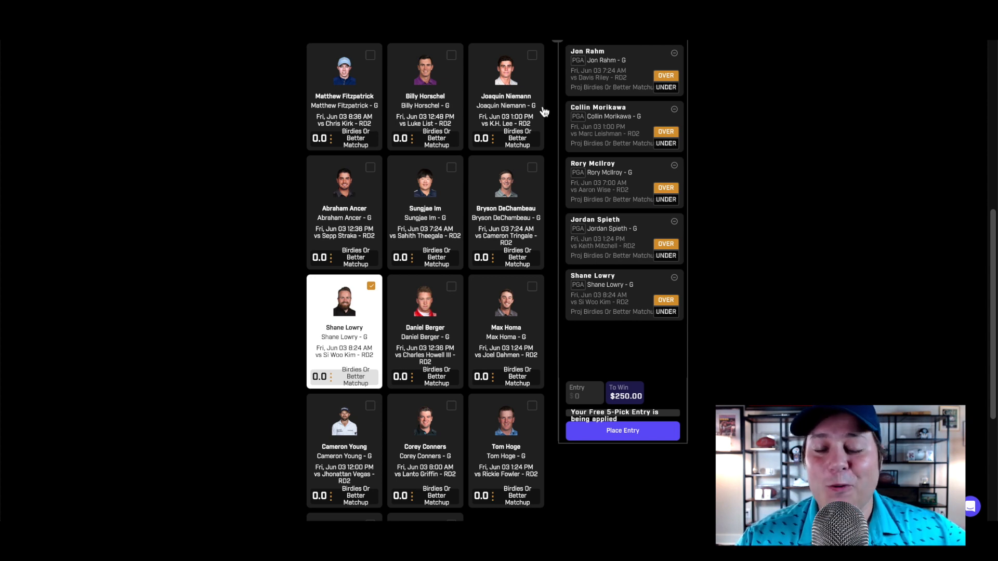
mouse_move(629, 202)
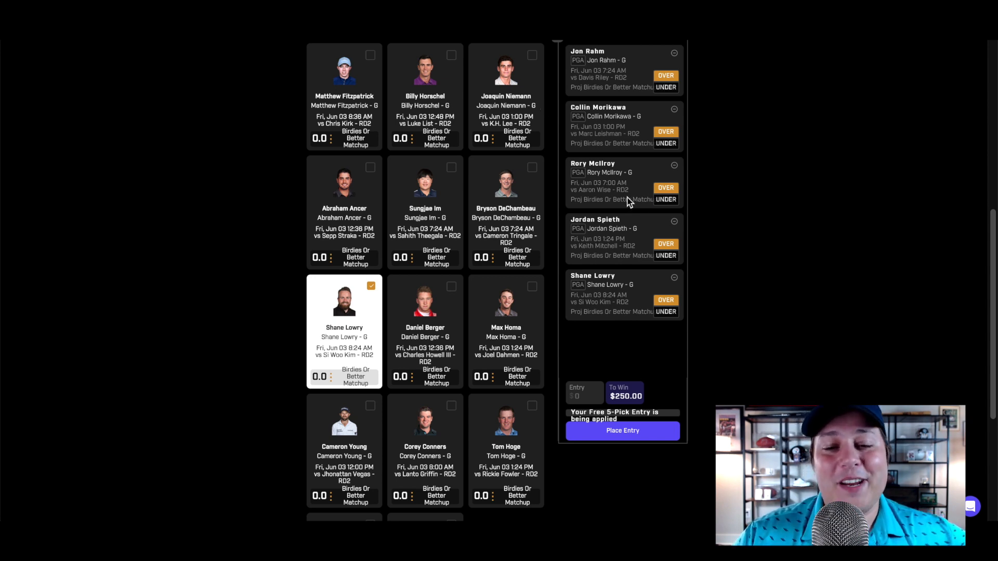